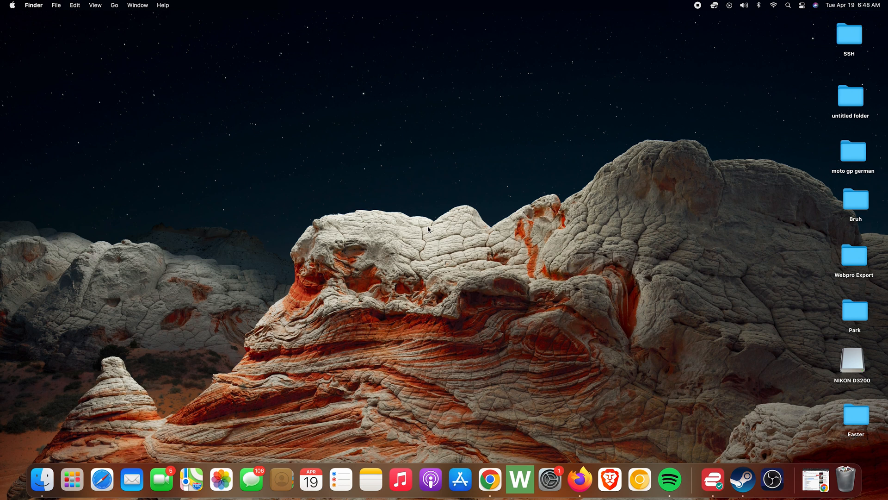
mouse_move(450, 230)
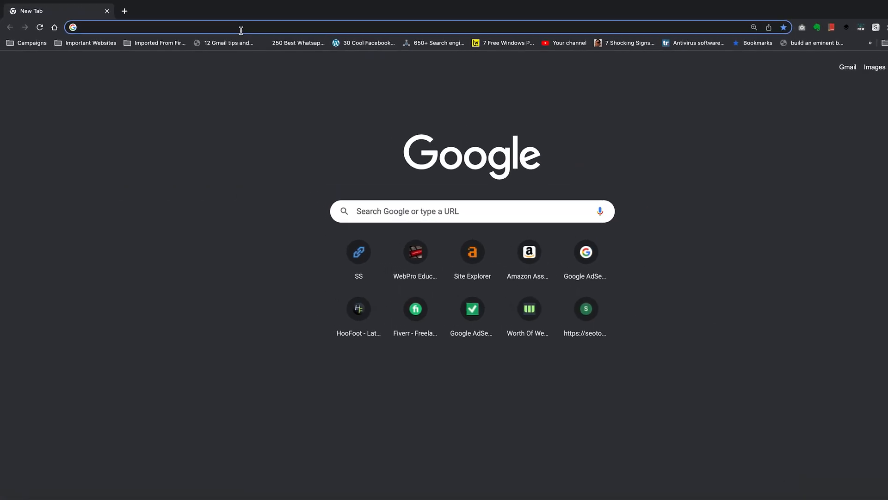
Search for origin in the address bar and go to the origin.com store site.
type("origin")
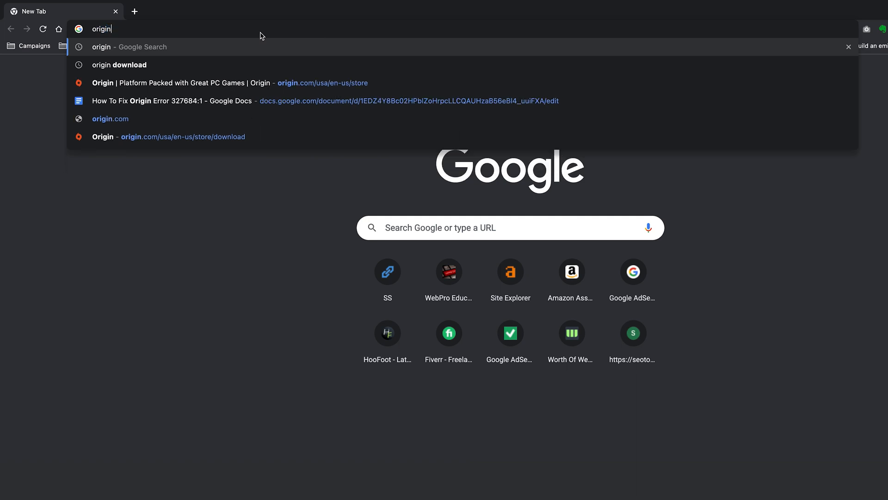
left_click(110, 119)
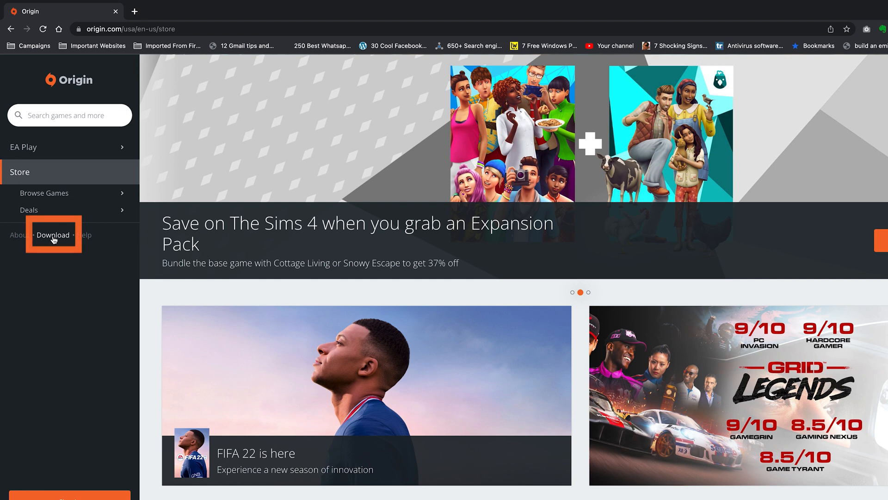
mouse_move(57, 265)
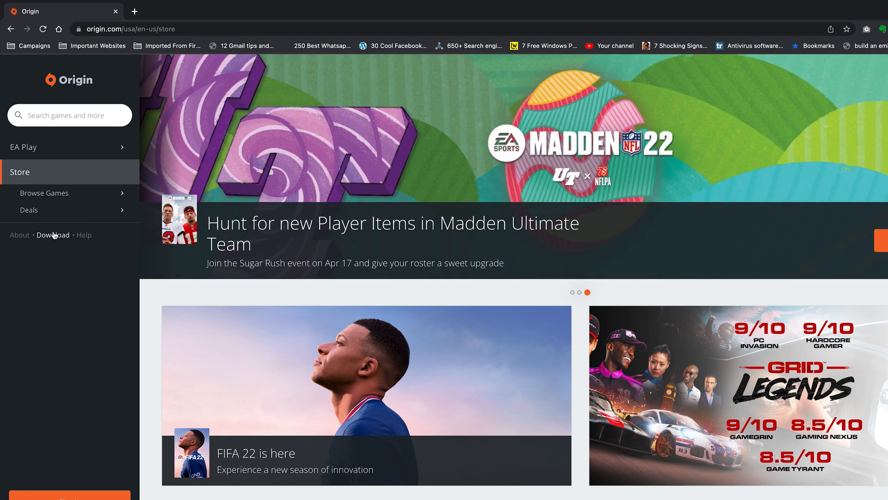
Go to Origin's download page via the Download link in the left sidebar.
left_click(52, 234)
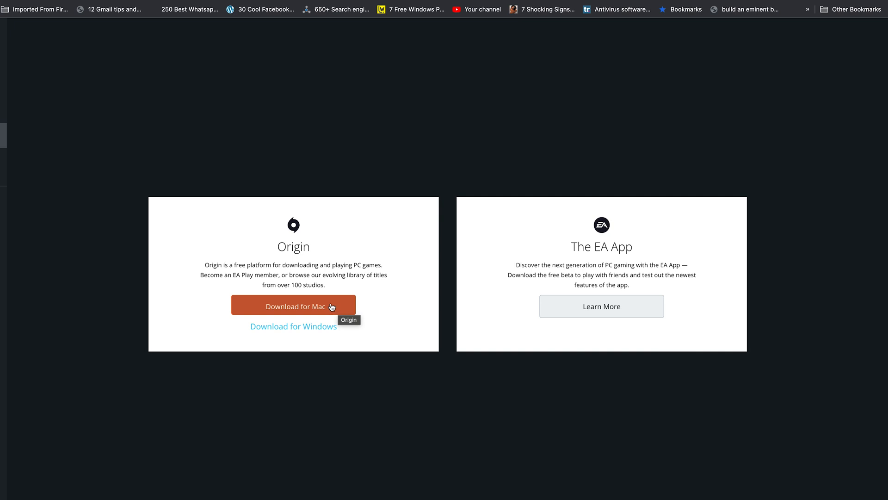
Download Origin for Mac, saving the installer as Origin on the Desktop.
left_click(293, 307)
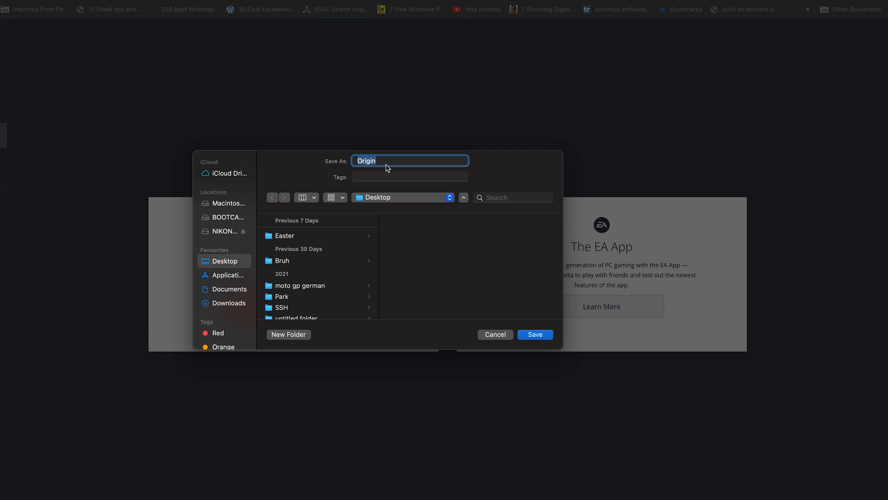
mouse_move(521, 352)
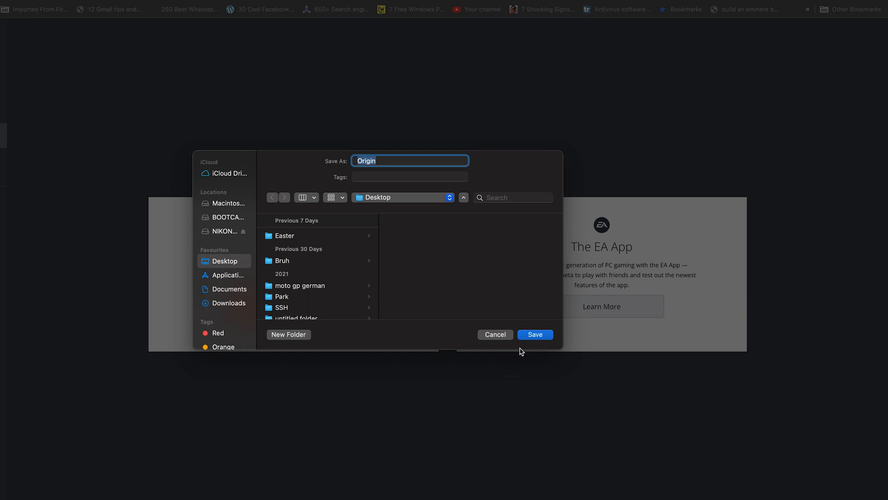
mouse_move(535, 334)
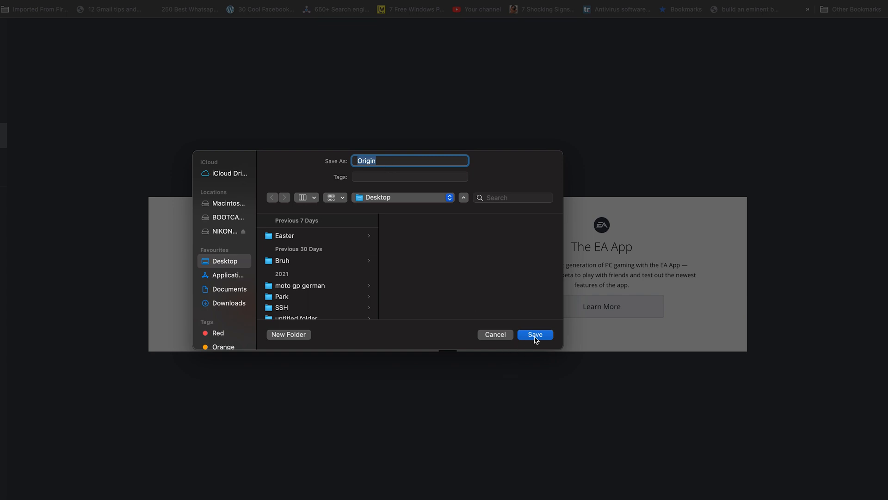
left_click(533, 334)
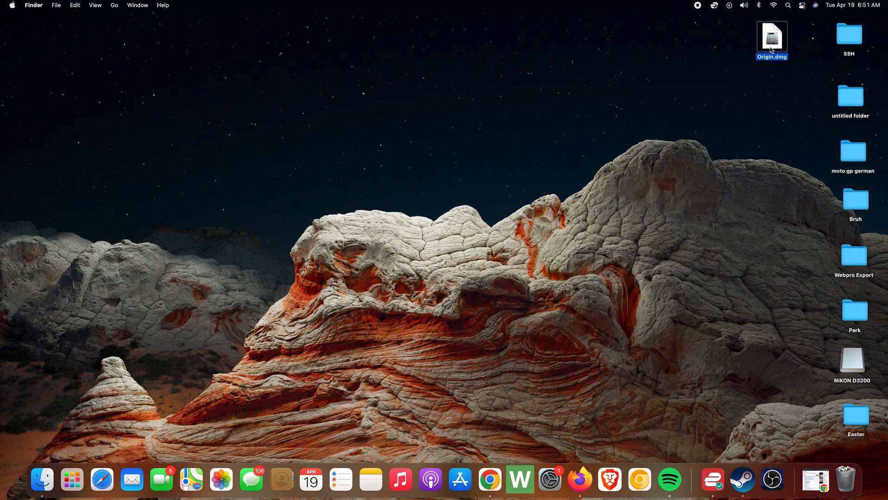
Move Origin.dmg to the middle of the desktop and select it.
left_click_drag(771, 37, 422, 101)
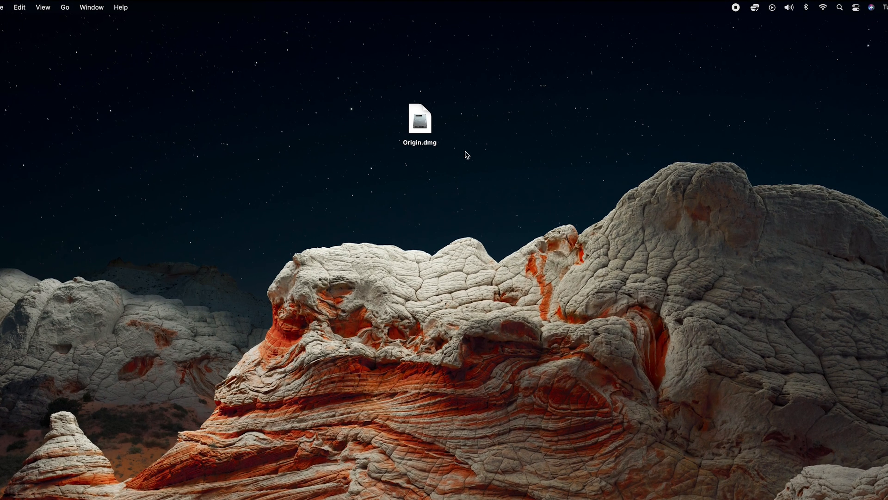
mouse_move(418, 122)
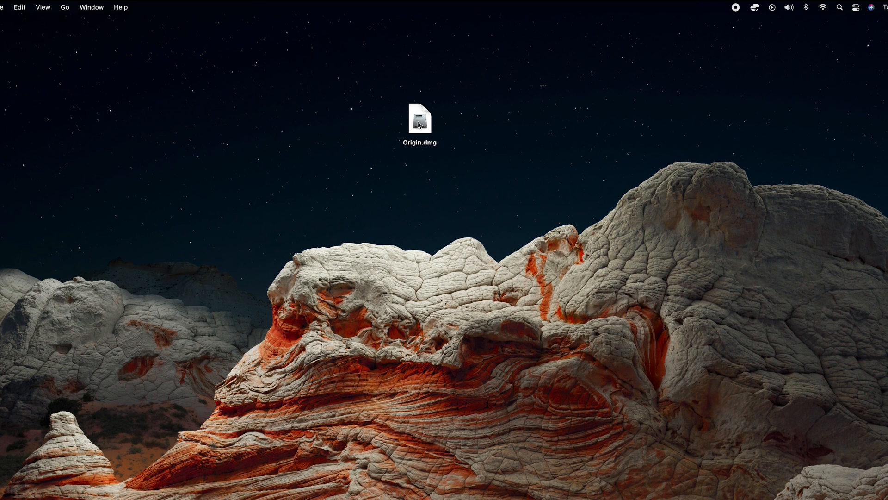
left_click(420, 119)
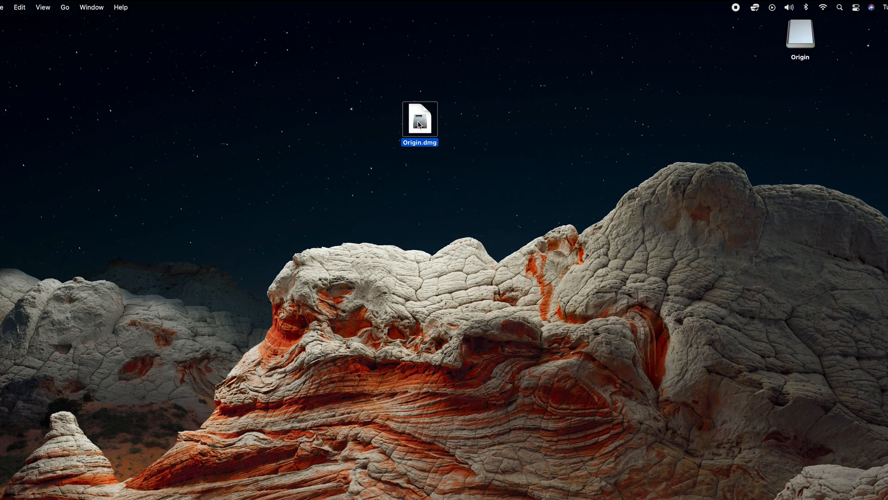
Mount Origin.dmg and copy the Origin app into the Applications folder.
double_click(421, 120)
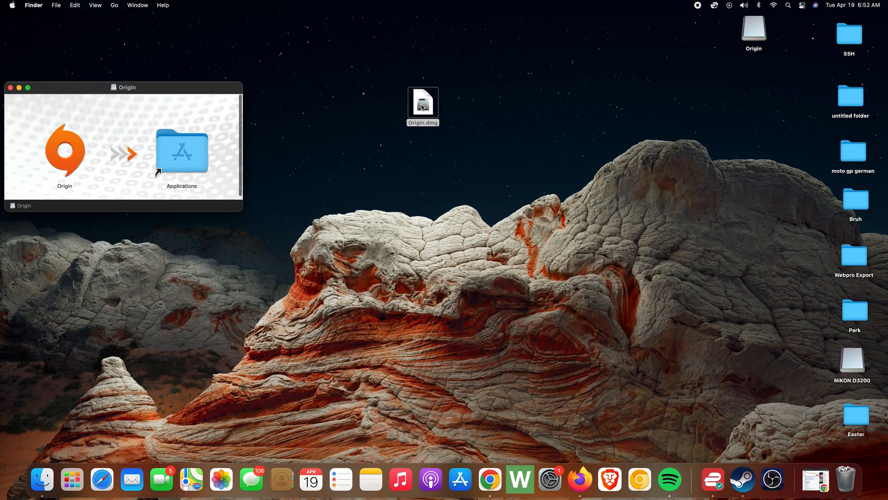
mouse_move(168, 82)
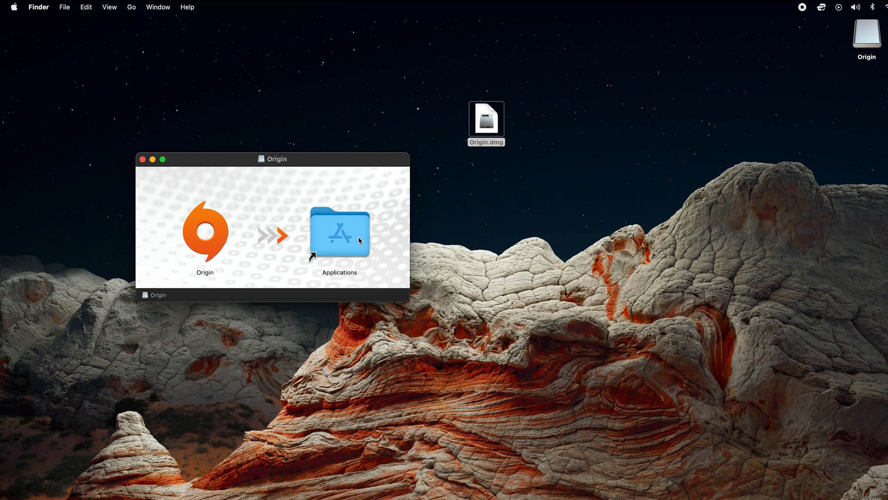
left_click(205, 230)
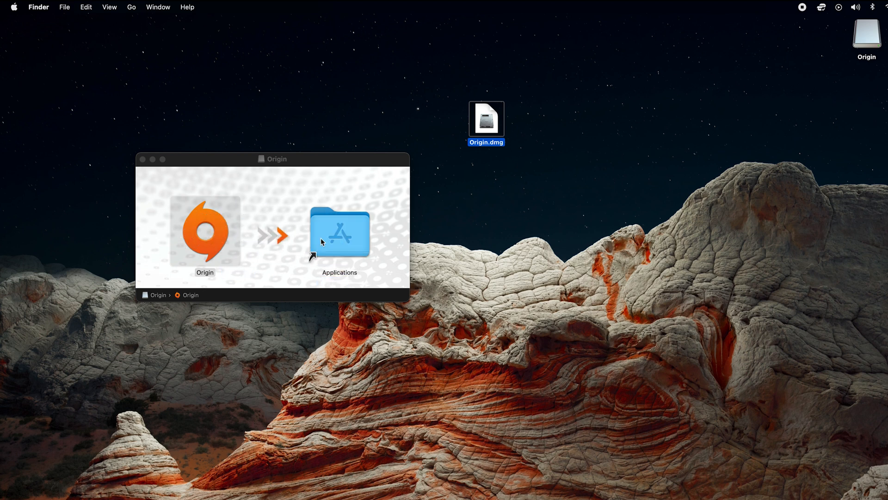
left_click_drag(204, 231, 338, 232)
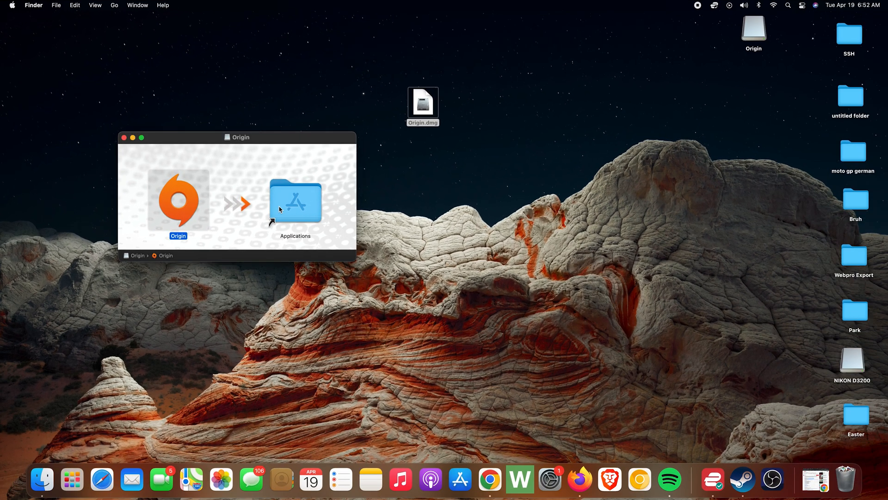
mouse_move(251, 159)
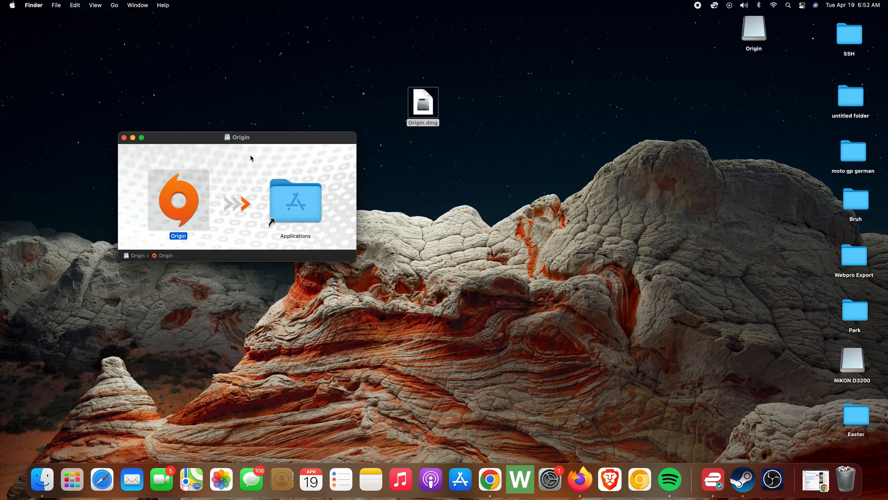
Close the Origin installer window and clear Origin.dmg from the desktop.
left_click(423, 102)
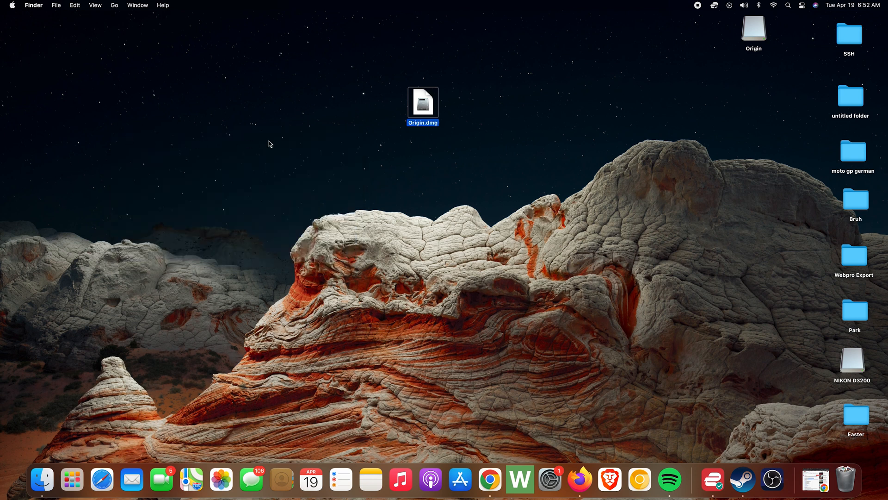
double_click(422, 103)
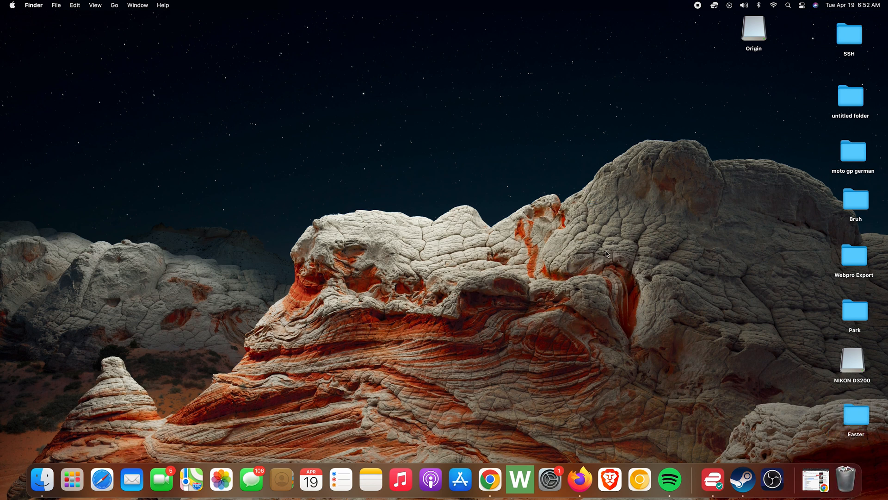
Launch Origin from the Applications folder, reaching the downloaded-app warning.
left_click(42, 479)
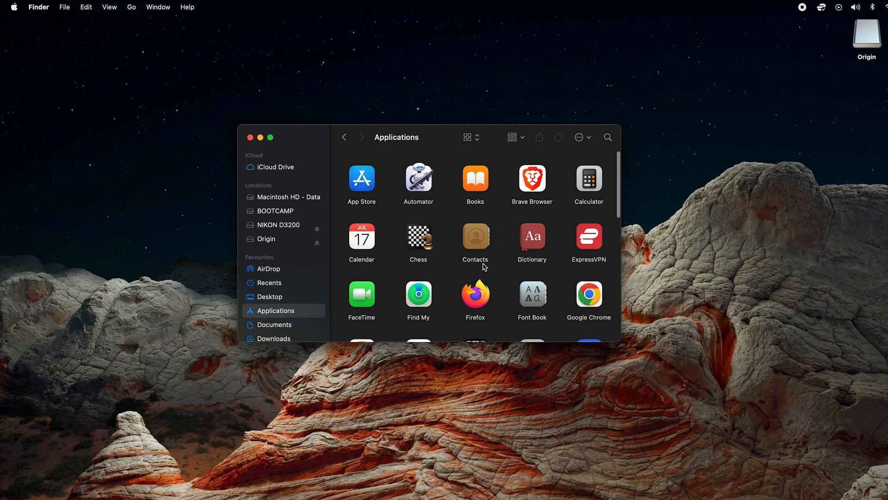
scroll("down", 3)
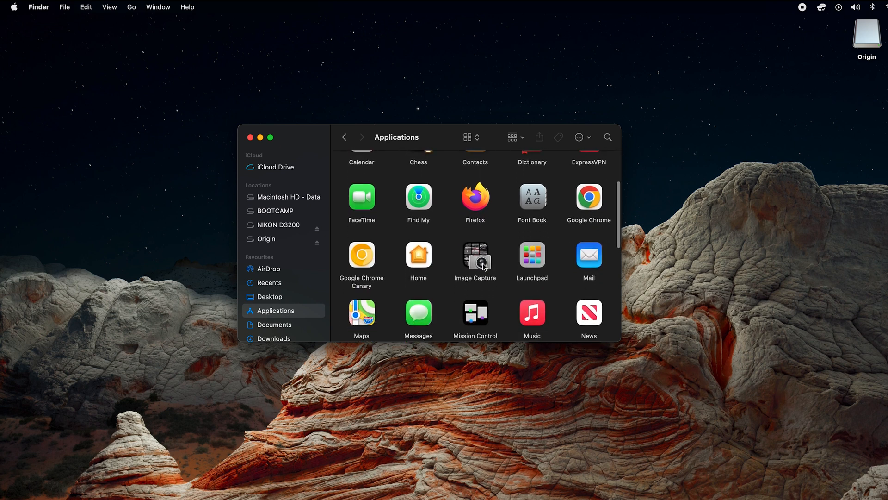
scroll("down", 3)
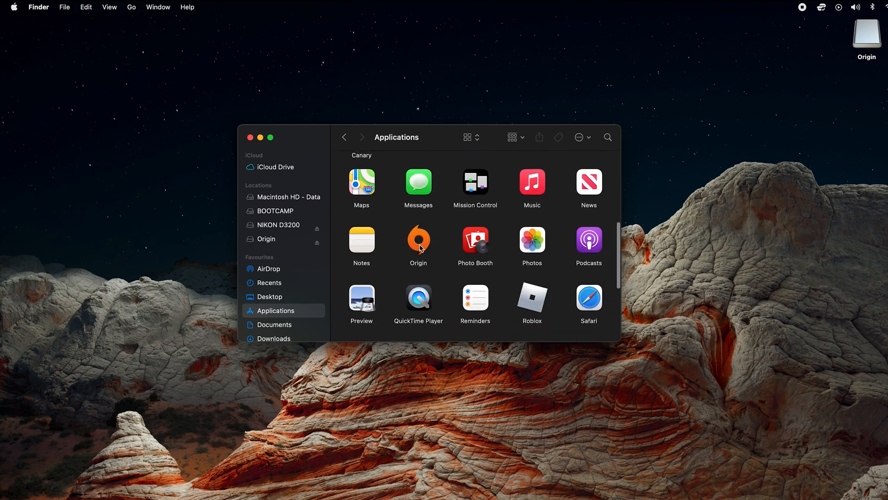
left_click(418, 238)
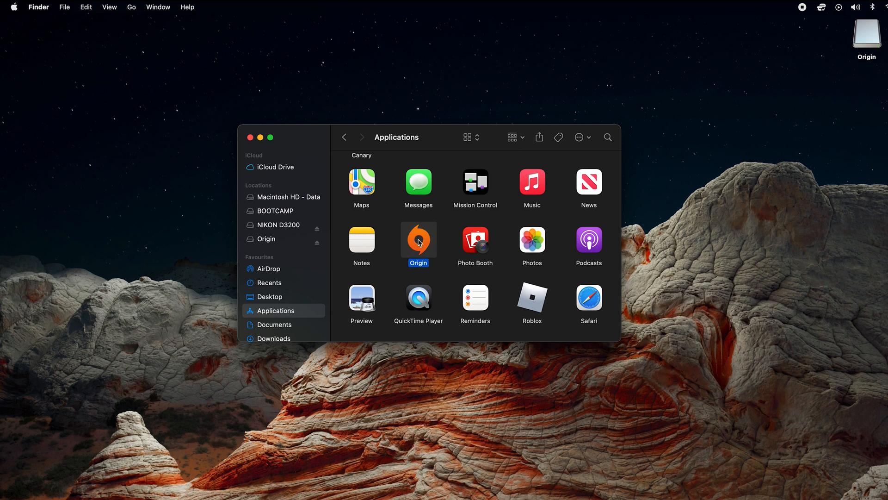
double_click(418, 237)
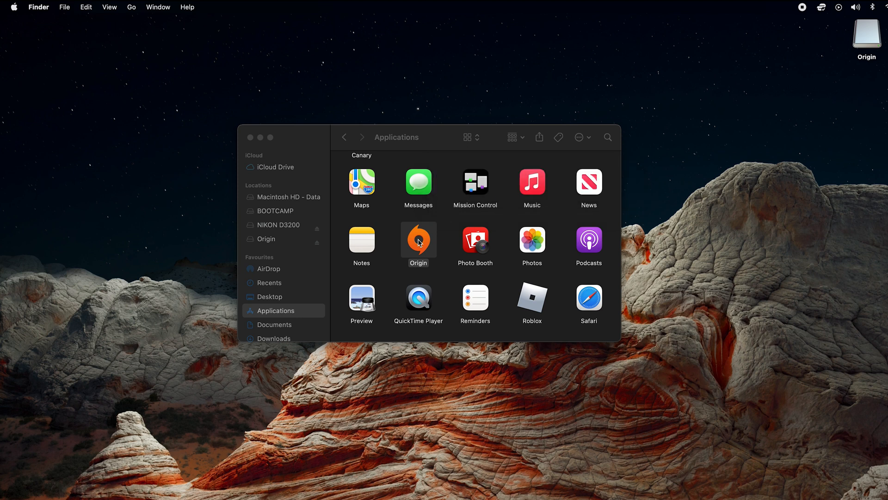
double_click(418, 237)
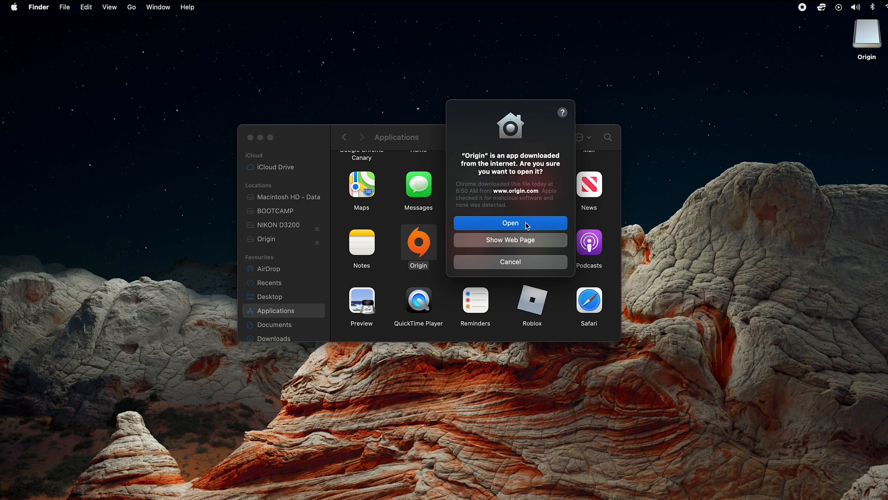
Confirm opening the downloaded app and review the End User License Agreement.
left_click(509, 223)
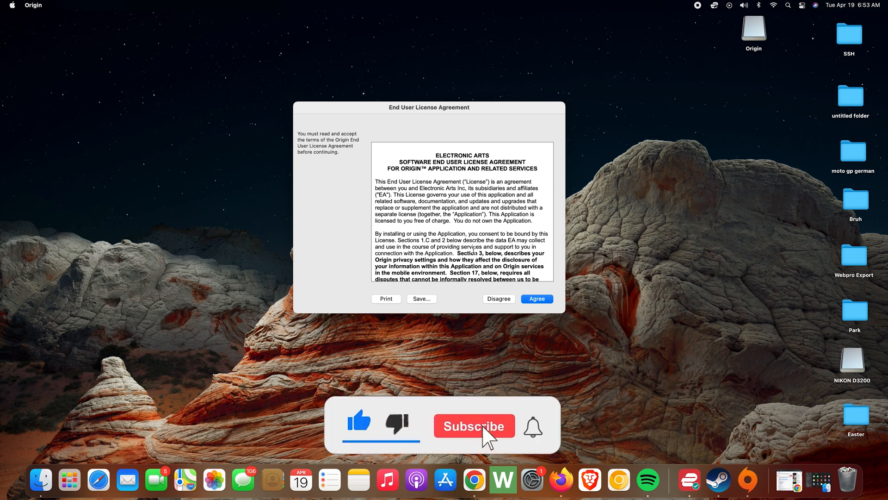
left_click(474, 425)
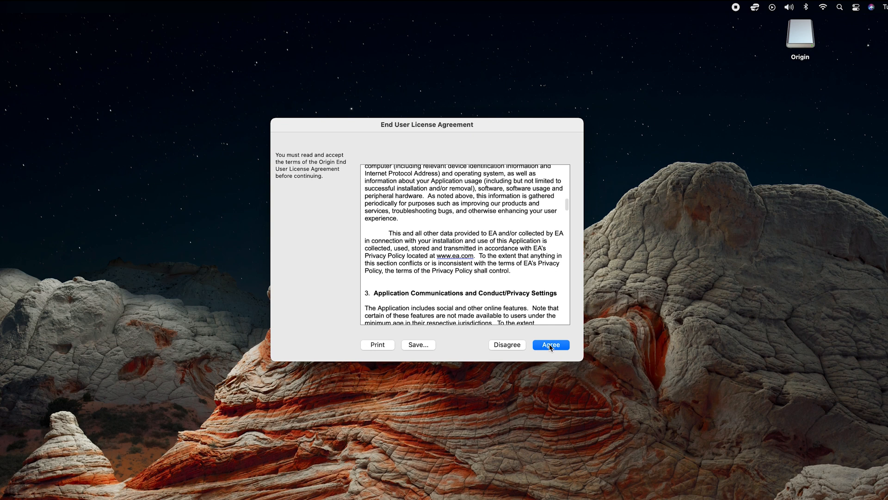
Agree to the license, authorise the helper tool with the admin password, and allow removable-volume access.
left_click(550, 345)
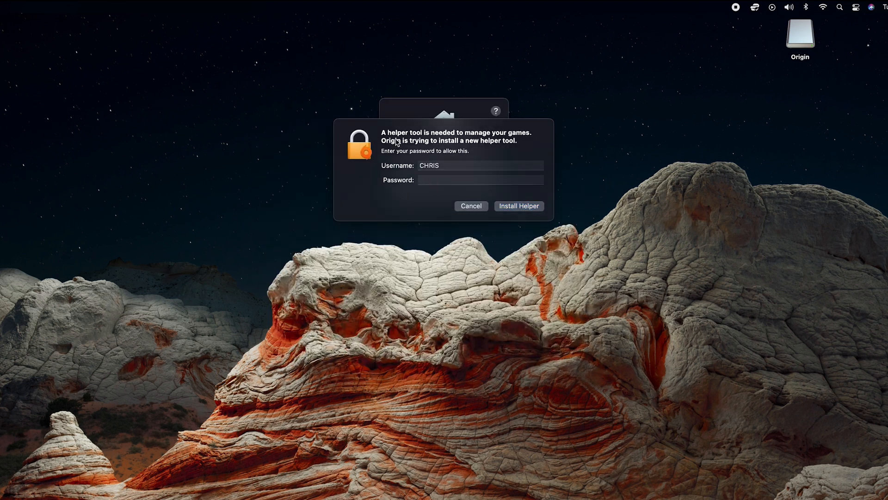
mouse_move(500, 143)
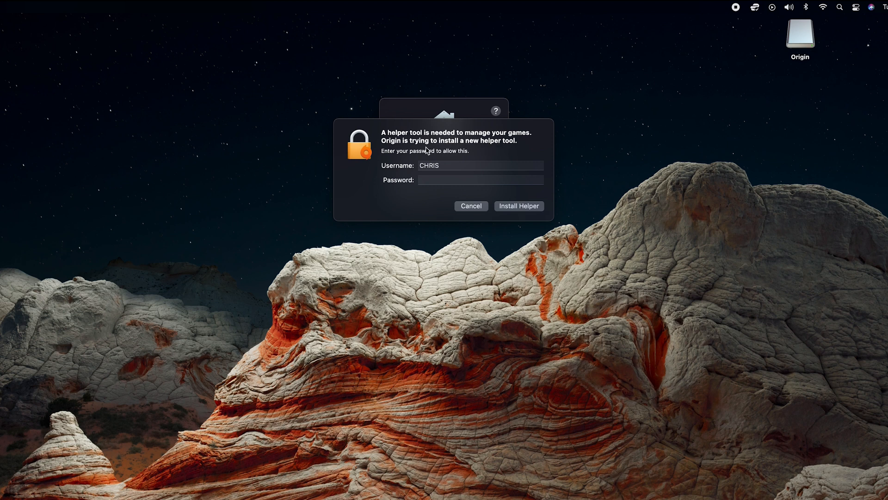
mouse_move(439, 182)
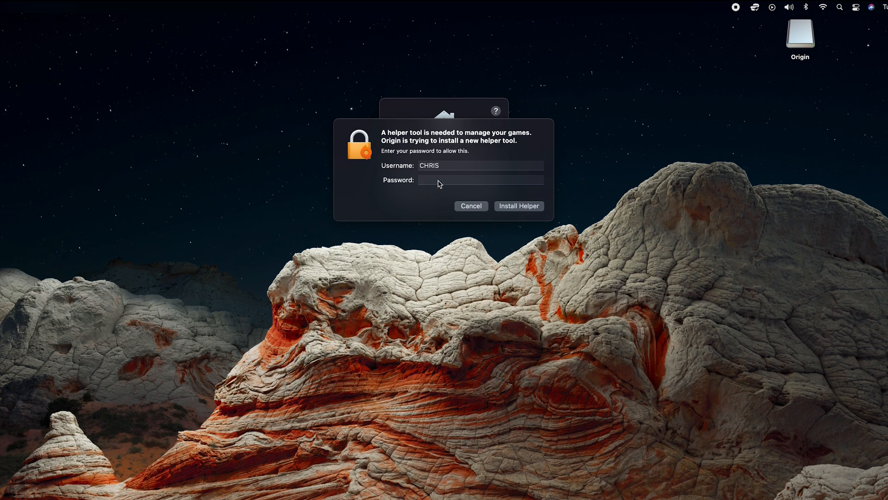
left_click(481, 181)
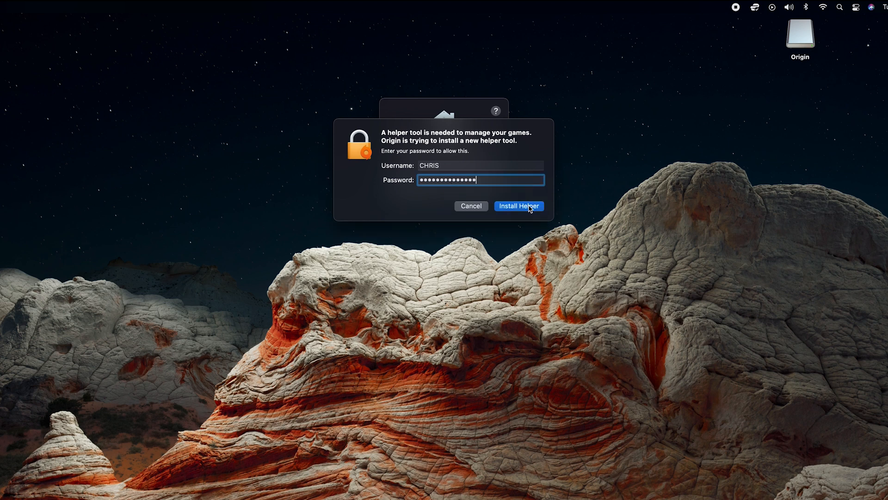
left_click(518, 206)
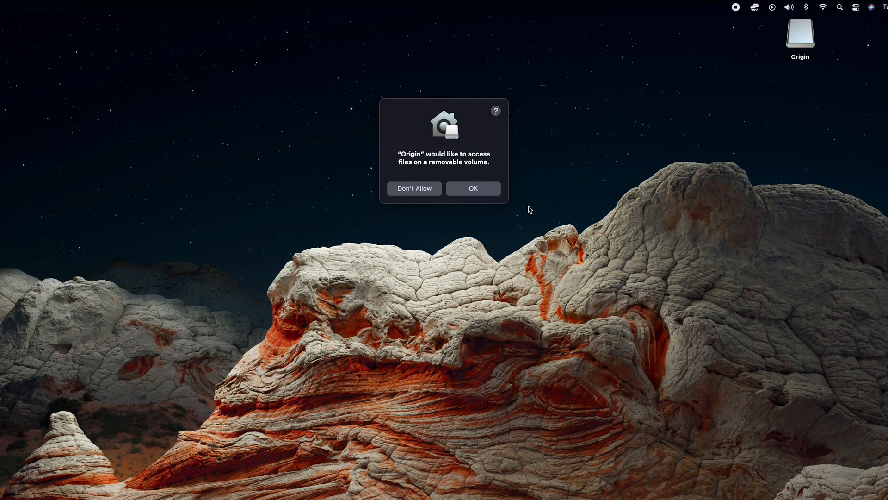
left_click(472, 187)
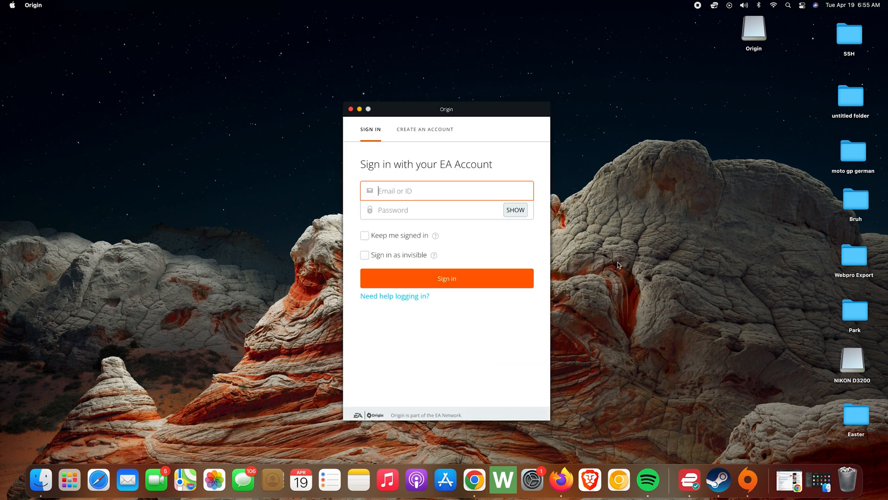
Sign in to the EA account with email and password, verifying via an emailed code.
type("u@gma")
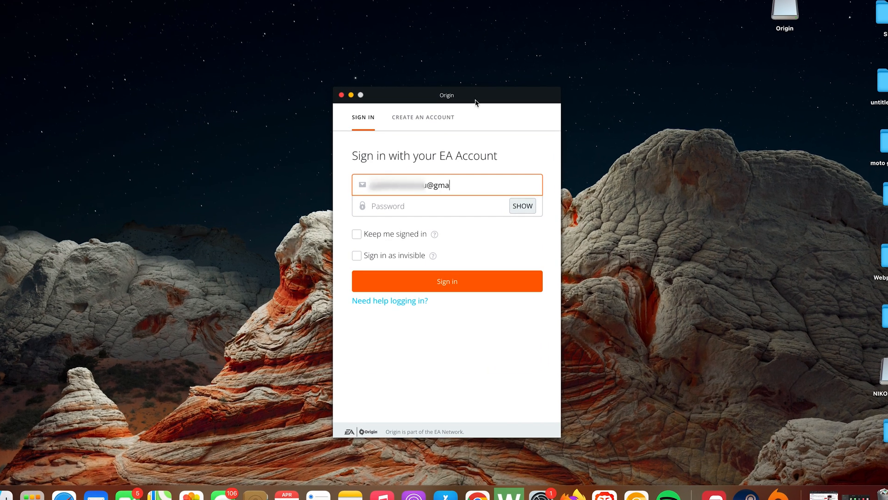
left_click(446, 282)
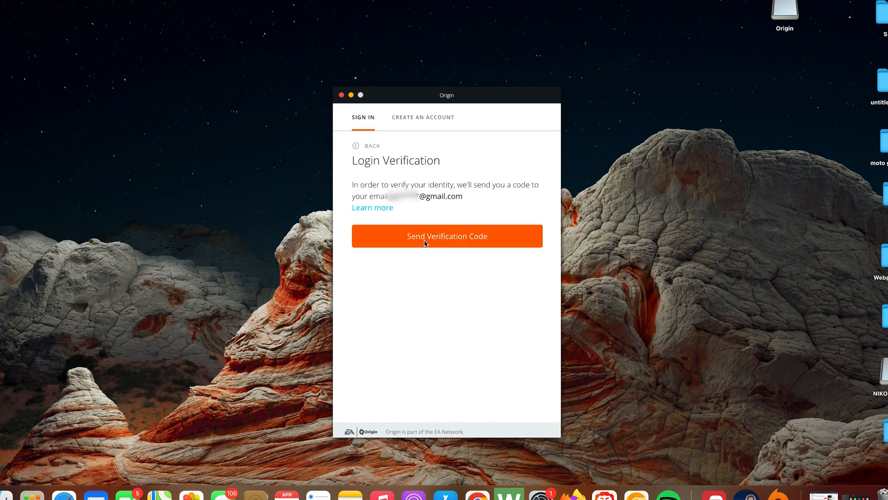
left_click(446, 236)
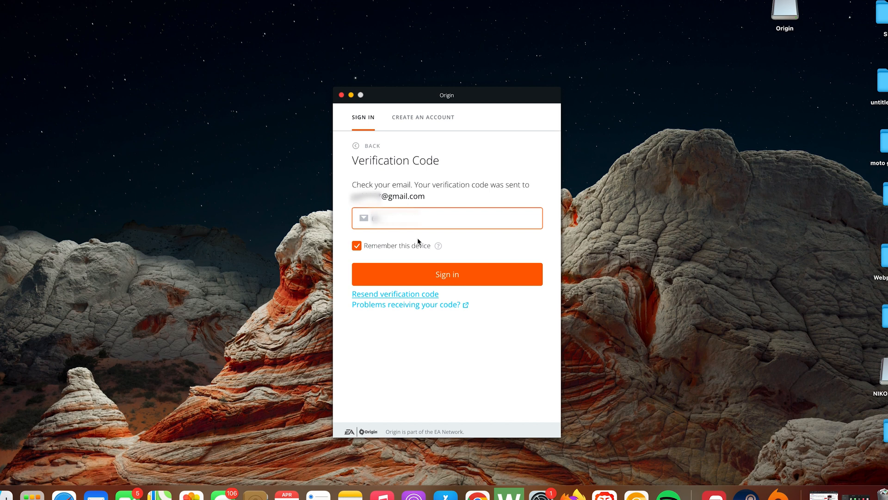
left_click(446, 274)
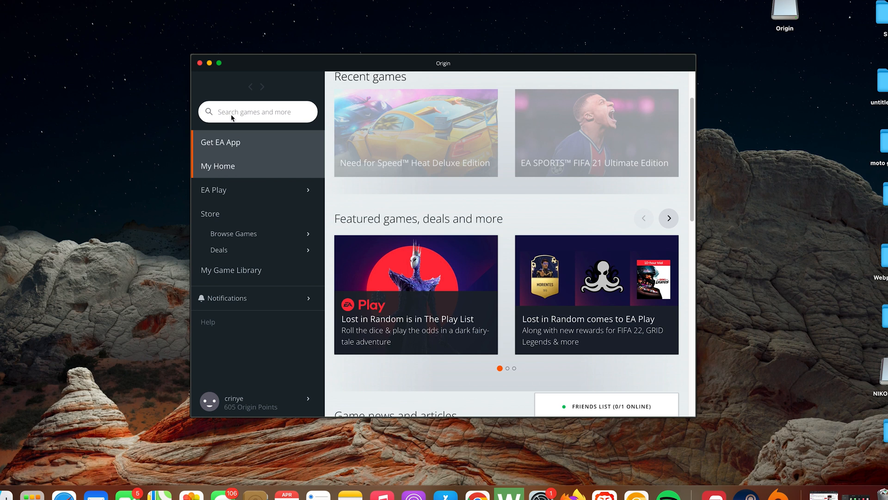
Search the store for SIMS and view The Sims 4 Decor to the Max Kit page at $4.99.
type("SIMS")
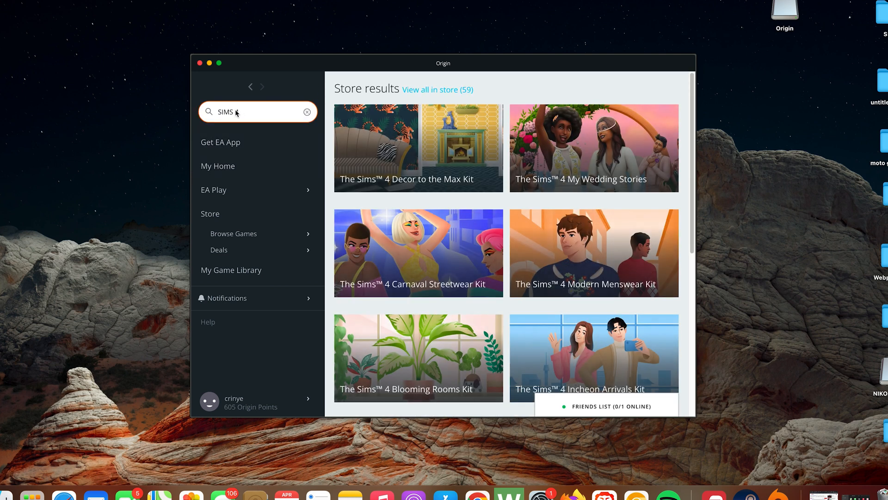
left_click(418, 147)
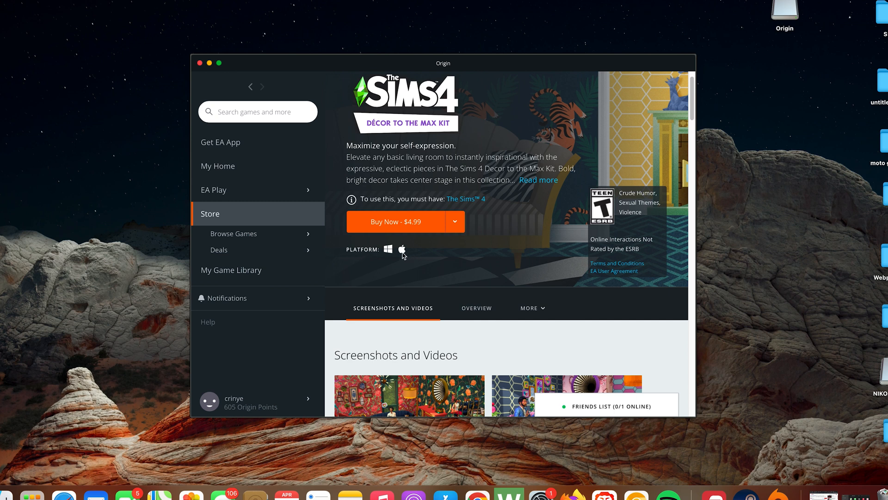
scroll("down", 3)
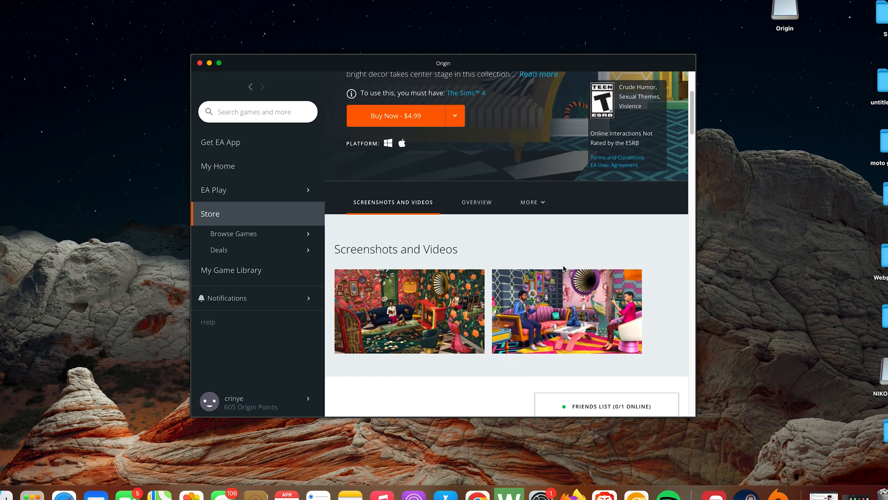